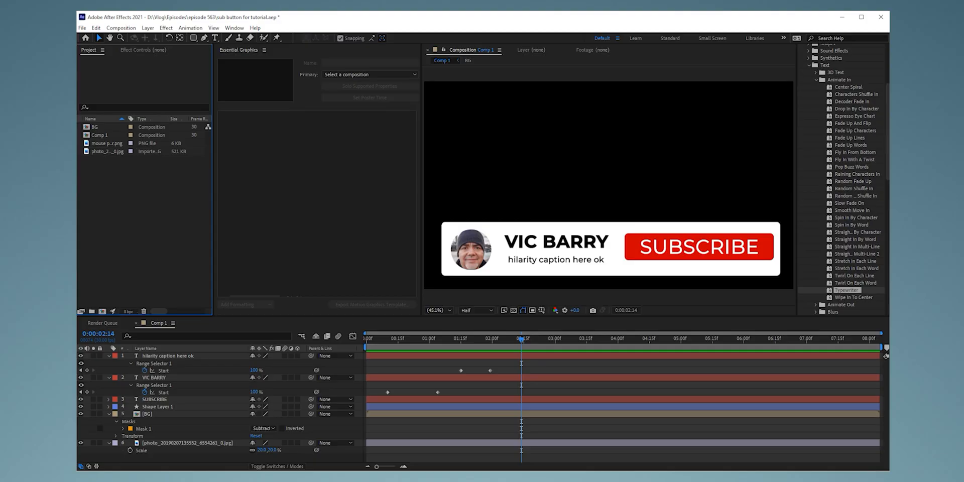
Select mouse pointer.png in the Project panel to add it to Comp 1
click(106, 144)
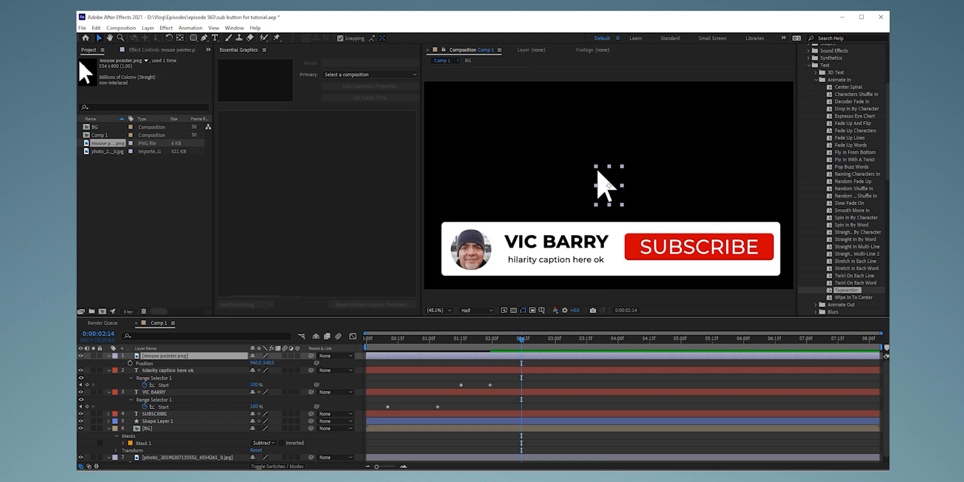
Position the pointer below the frame and set its first Position keyframe
drag(608, 184, 607, 209)
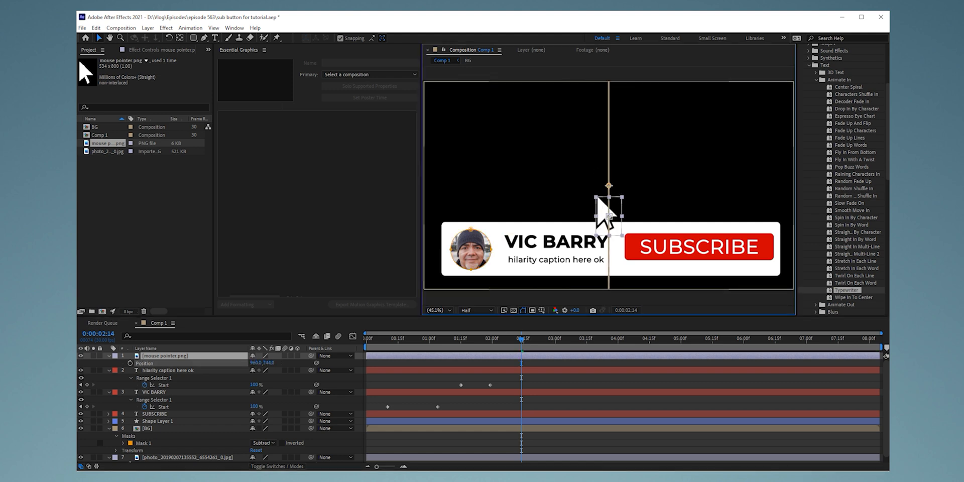
drag(606, 205, 694, 255)
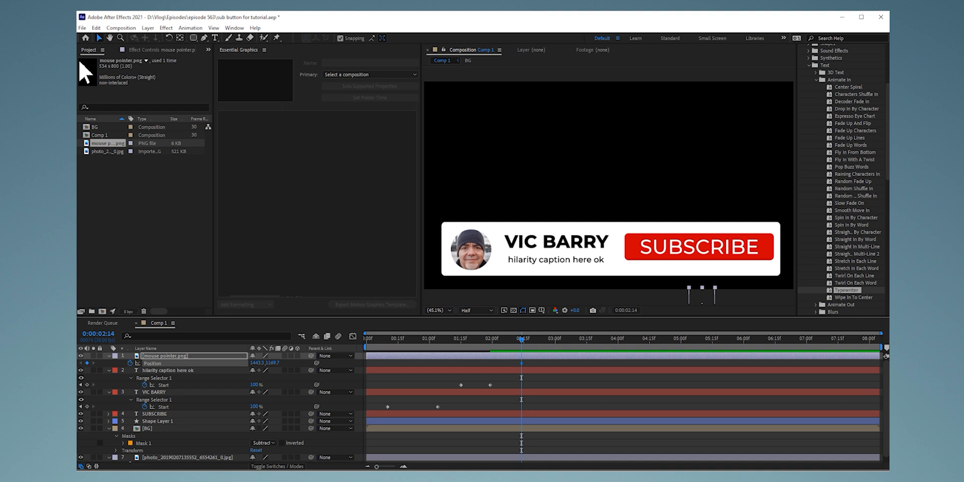
click(539, 342)
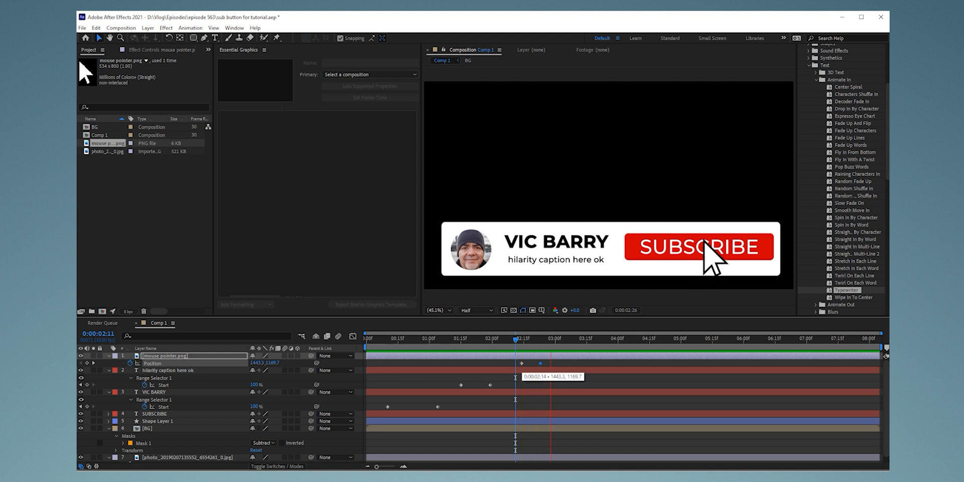
Keyframe the pointer moving onto SUBSCRIBE and back out at later times
click(574, 339)
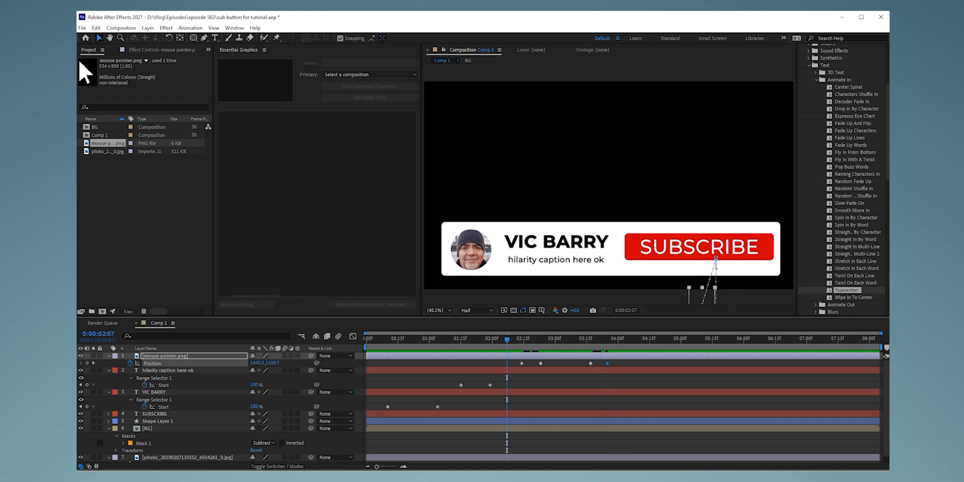
drag(507, 339, 612, 339)
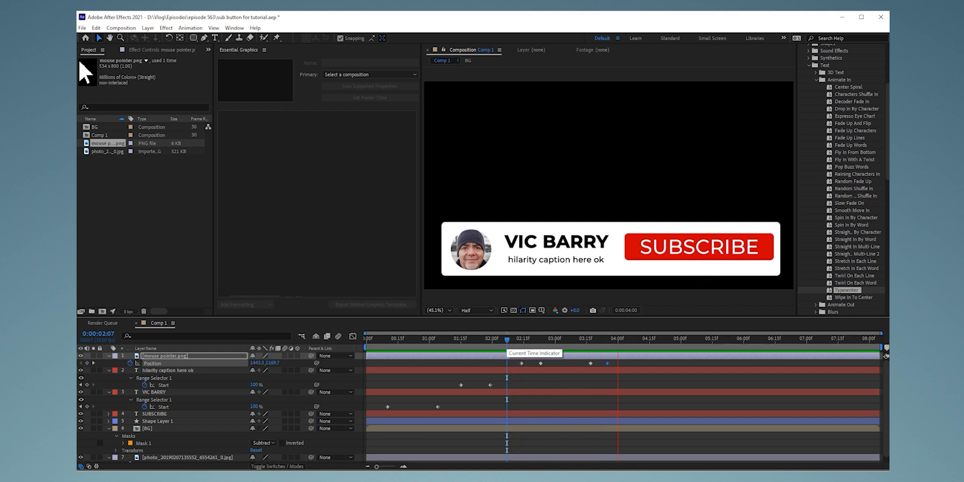
click(631, 350)
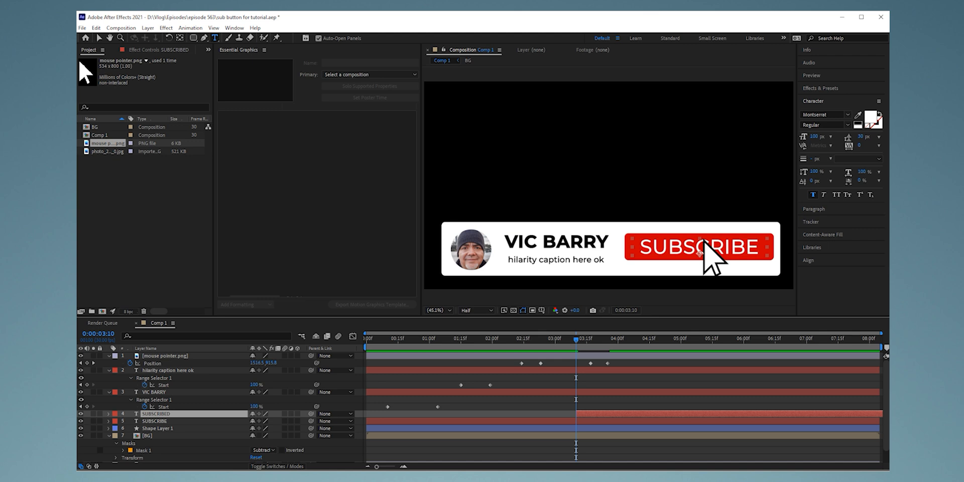
Select the SUBSCRIBED text layer that appears when the pointer clicks
click(153, 421)
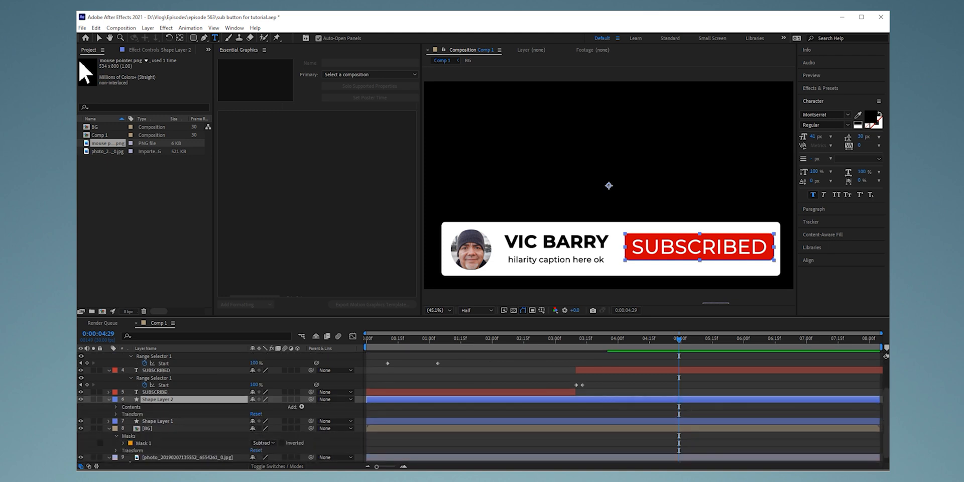
Change the rectangle's Fill 1 colour to gray 777777
click(115, 406)
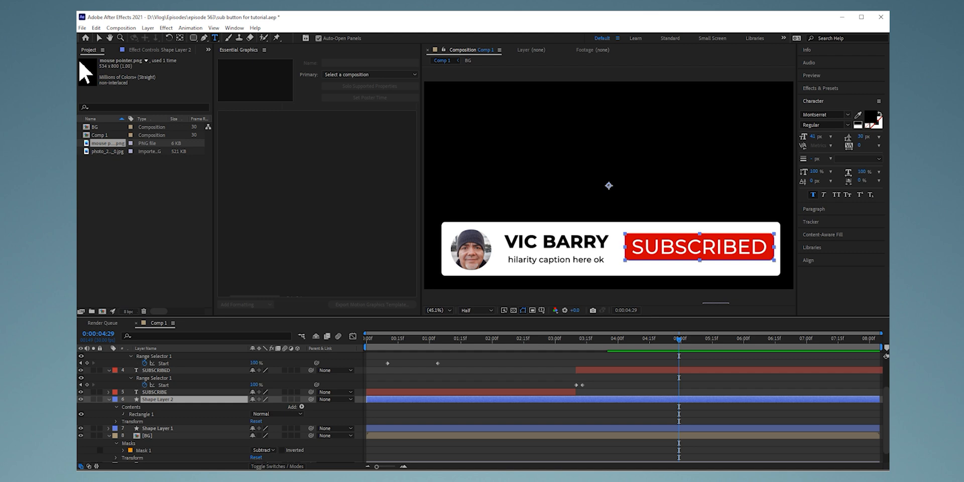
click(114, 413)
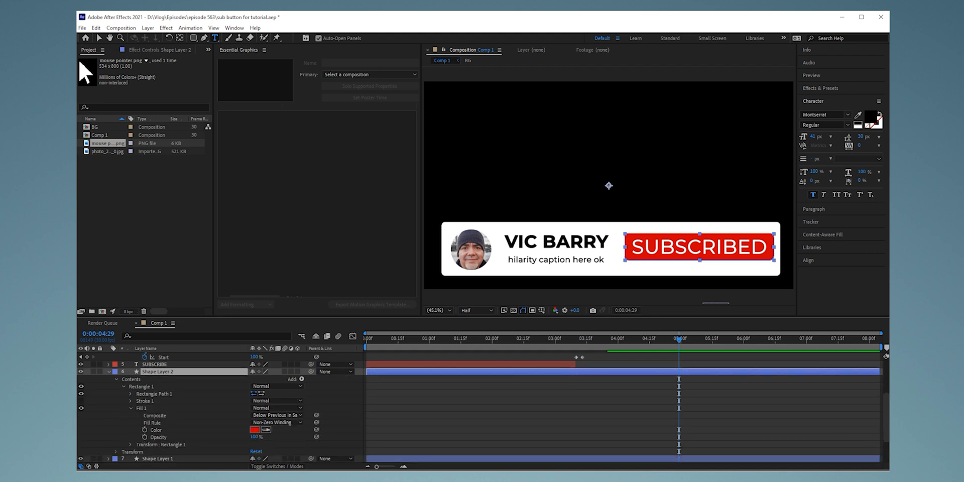
click(254, 430)
text(777777)
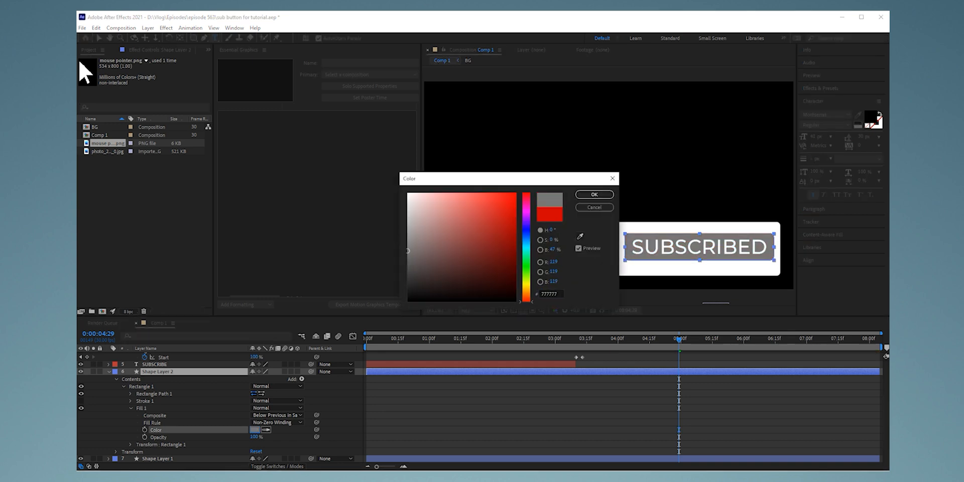
click(594, 194)
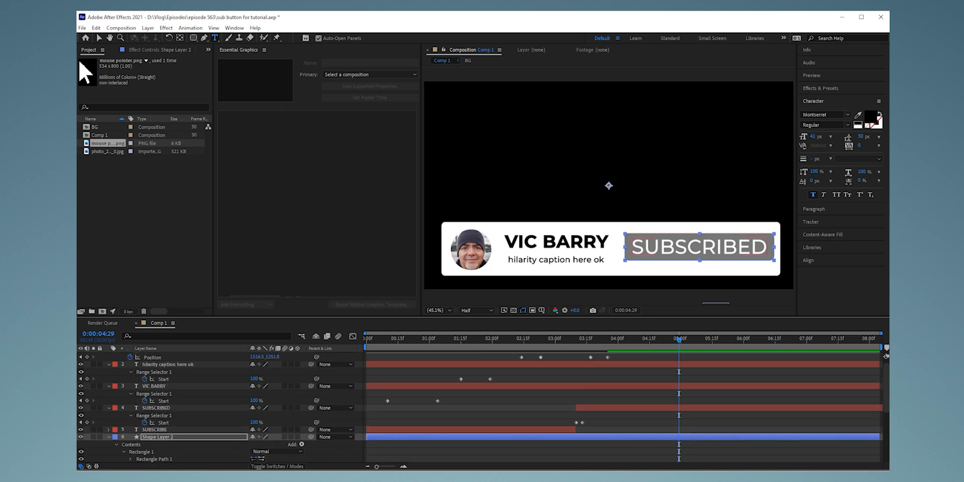